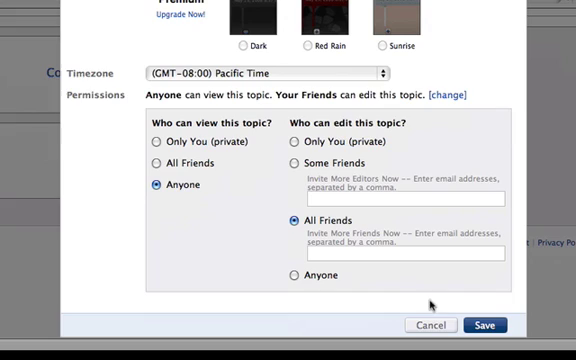
{"action": "mouse_move", "coordinate": [152, 168]}
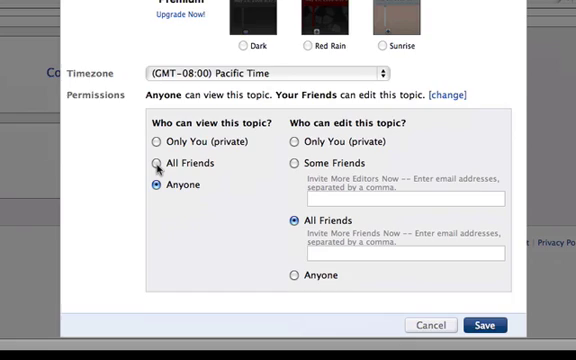
- Set who can view this topic to All Friends instead of Anyone
{"action": "left_click", "coordinate": [158, 162]}
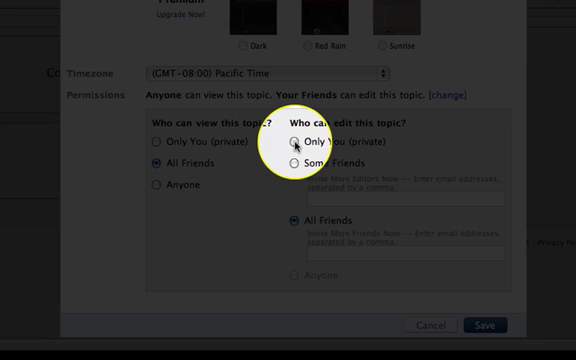
- Set who can edit this topic to Only You (private) and save the permissions
{"action": "left_click", "coordinate": [296, 144]}
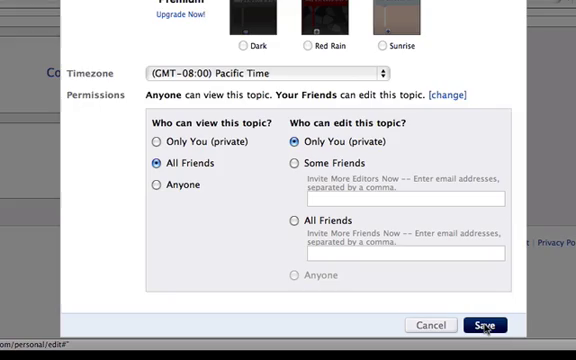
{"action": "left_click", "coordinate": [488, 324]}
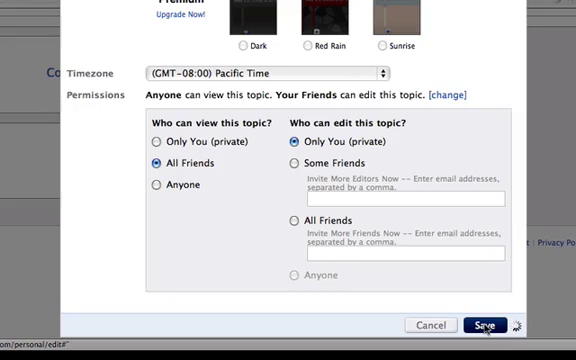
- Confirm the save so the topic page shows the changes-saved banner
{"action": "left_click", "coordinate": [488, 324]}
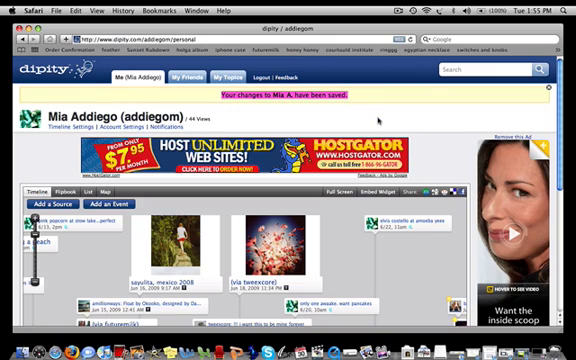
{"action": "mouse_move", "coordinate": [380, 118]}
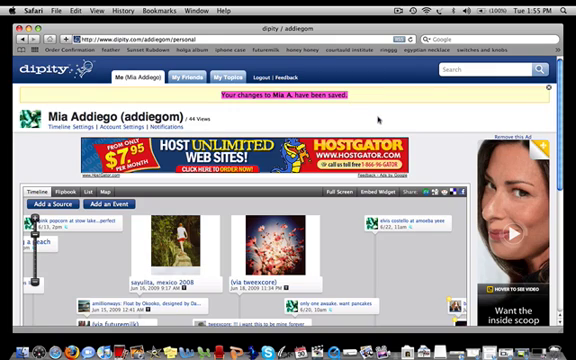